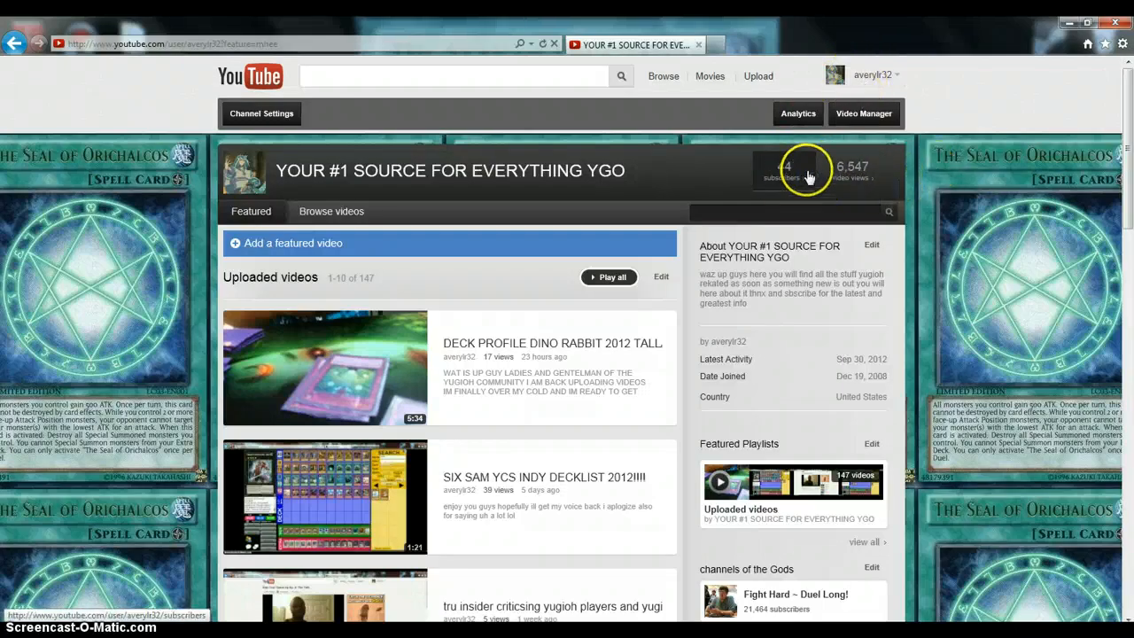
Step: Go to the channel's Analytics from the account menu's channel shortcuts
click(868, 74)
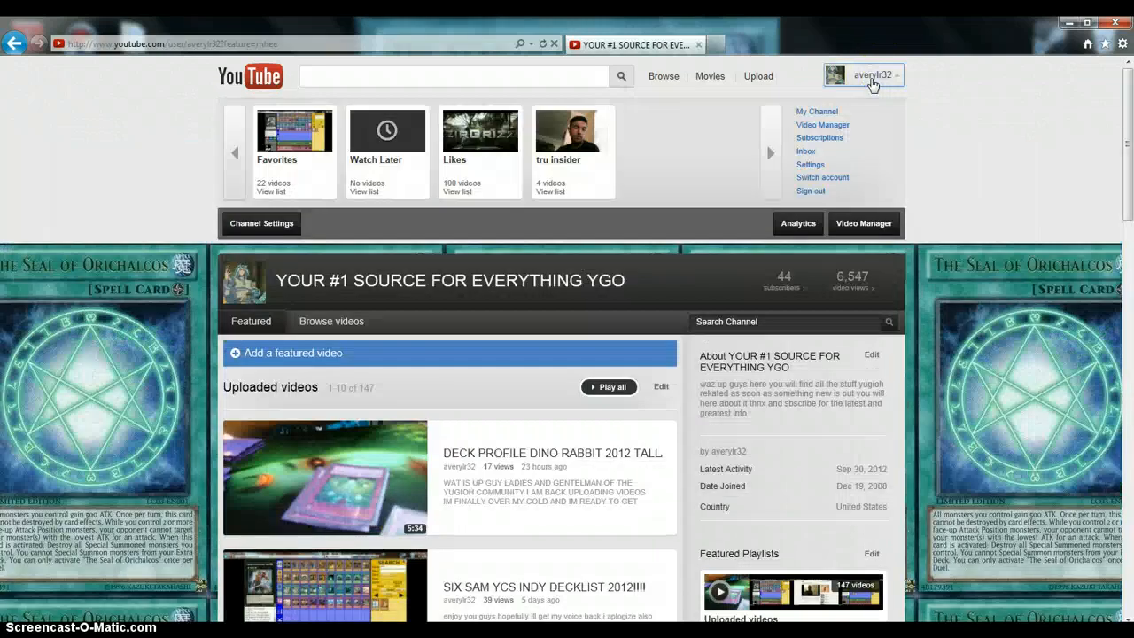
mouse_move(798, 224)
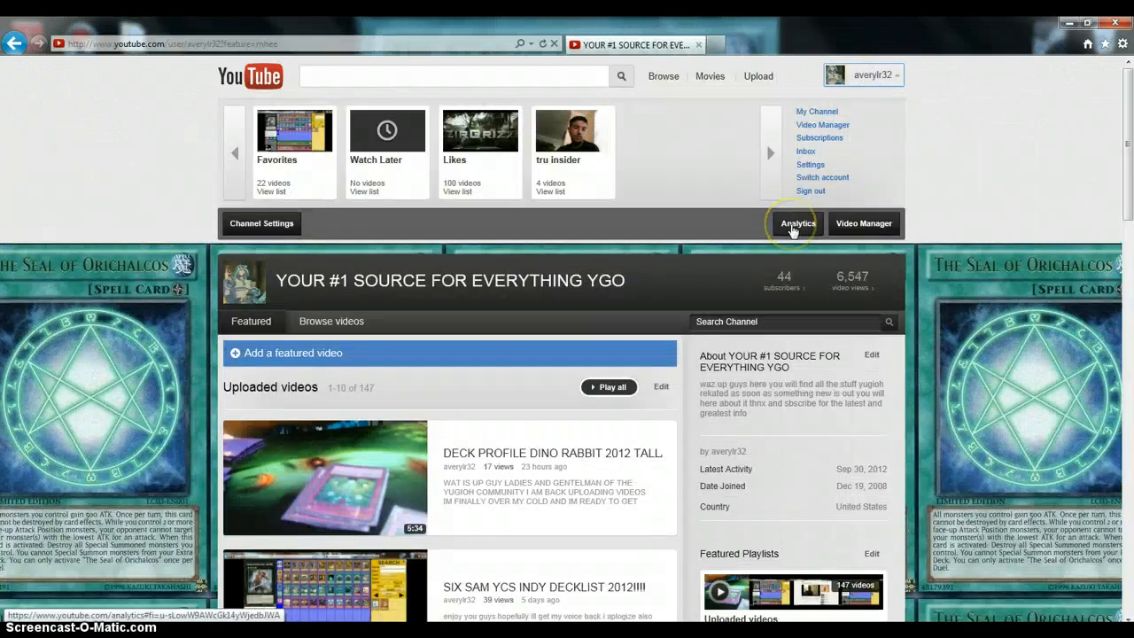
click(797, 224)
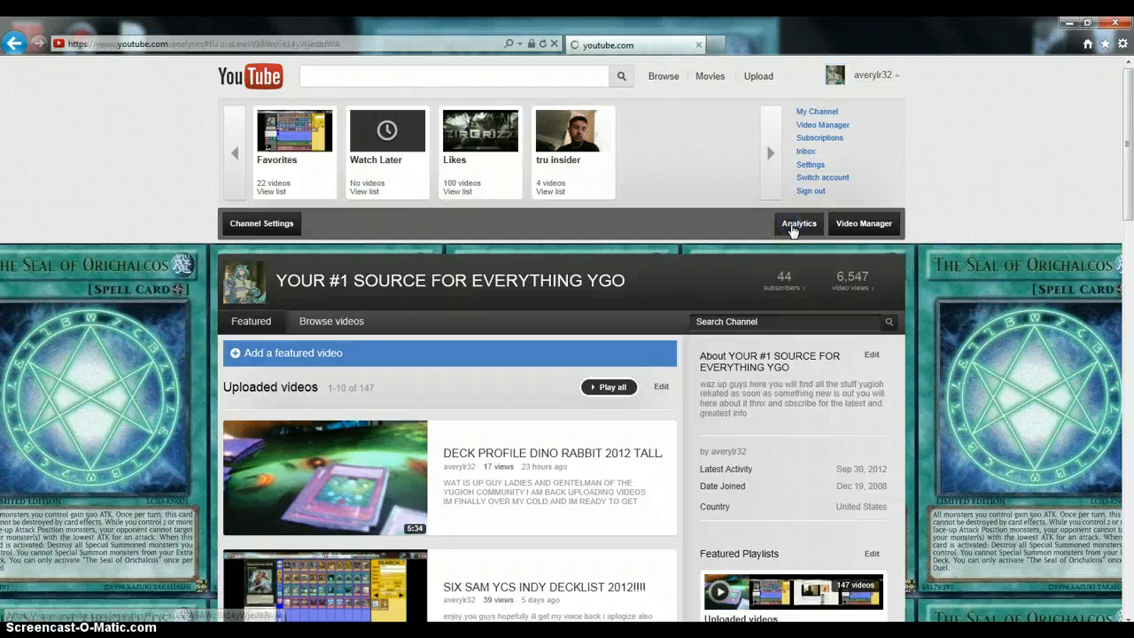
Step: Review the Analytics overview down to the Demographics and Discovery summaries
click(797, 223)
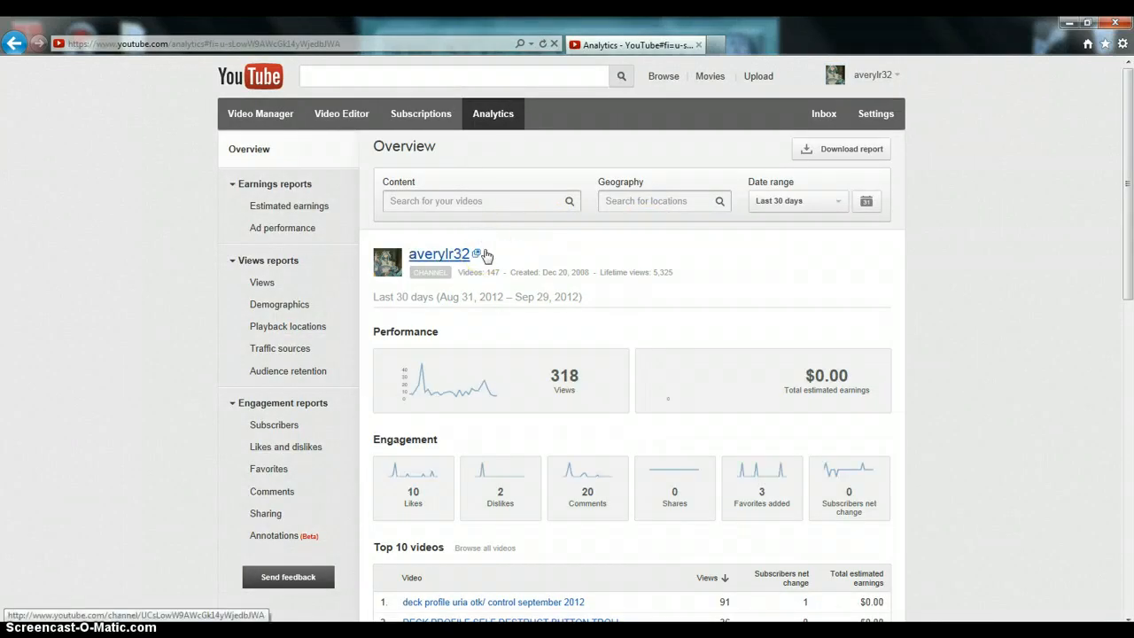
scroll(down, 3)
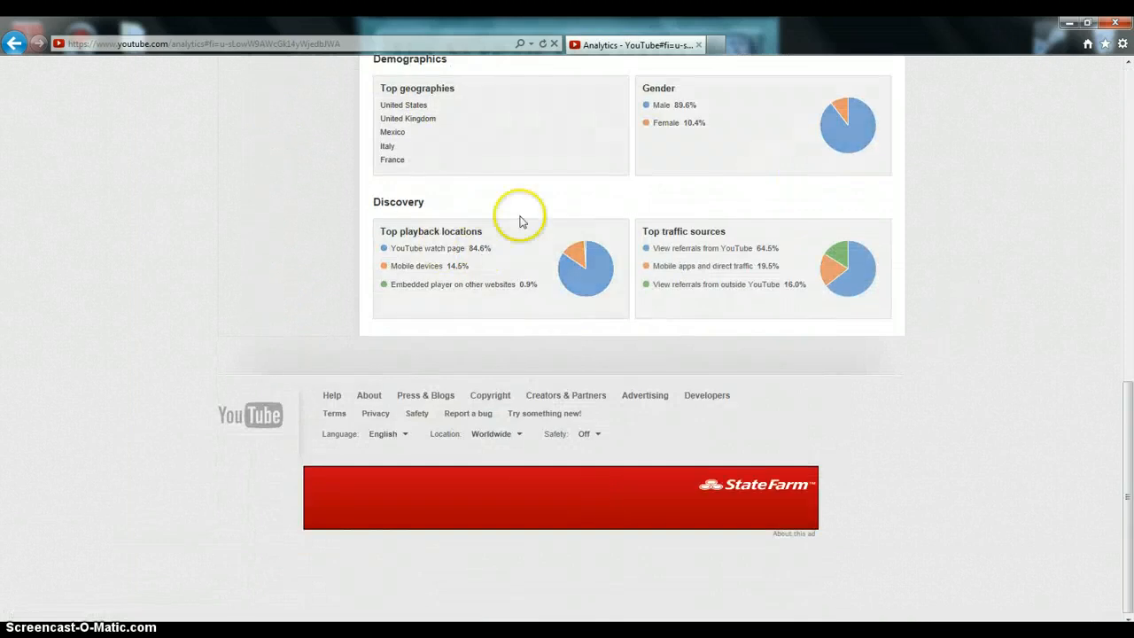
mouse_move(849, 170)
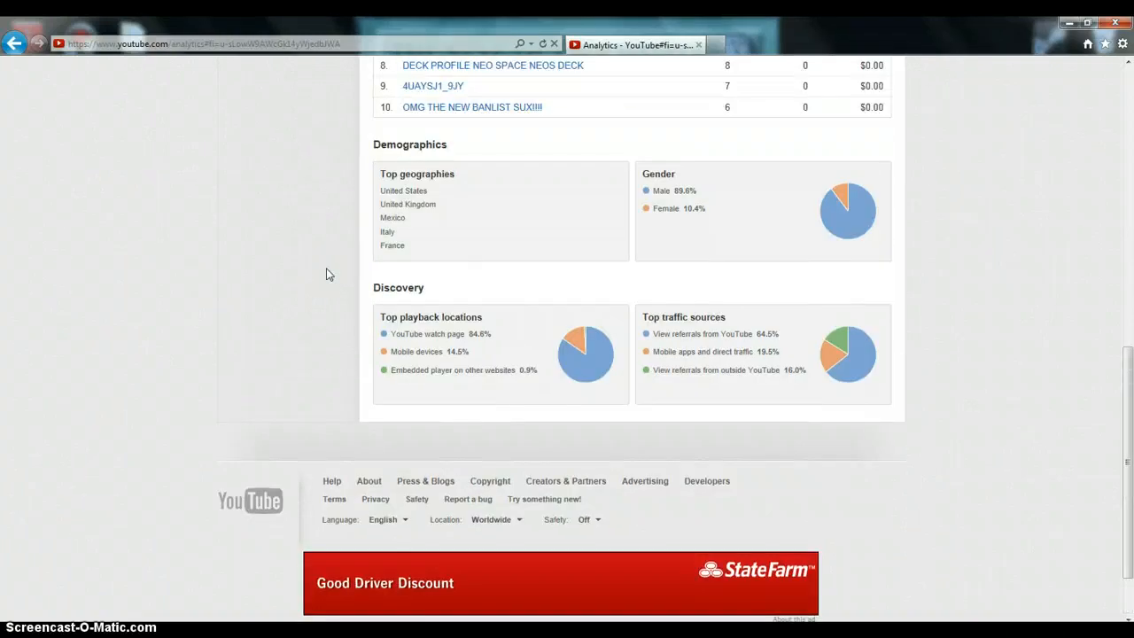
scroll(down, 3)
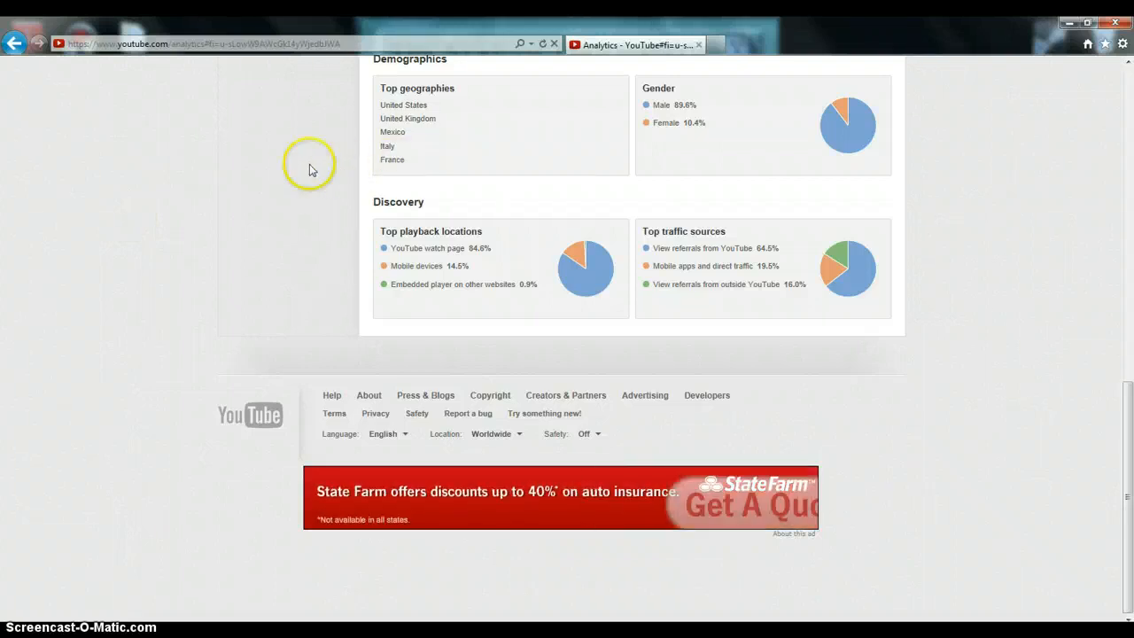
mouse_move(722, 60)
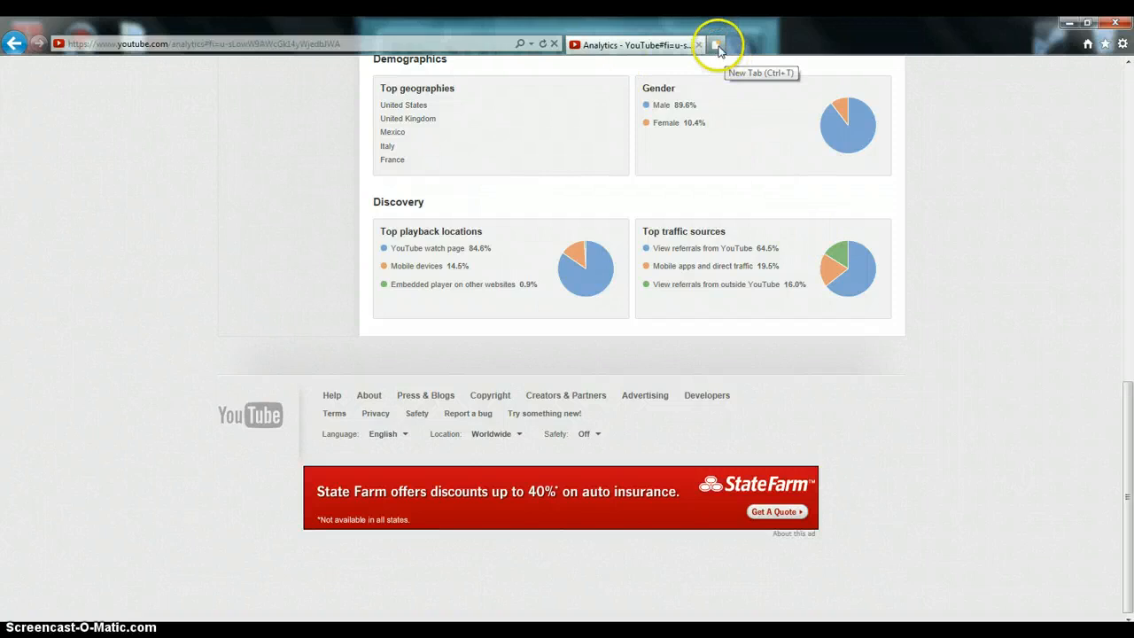
Step: Load youtube.com in a second browser tab and expand the account menu
click(718, 45)
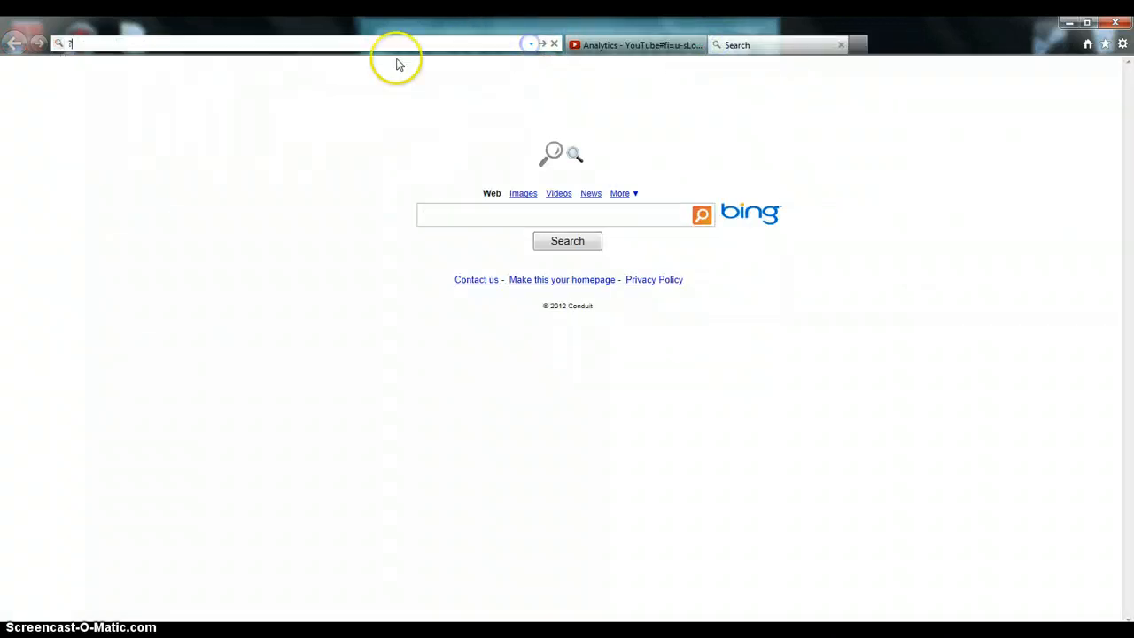
click(221, 43)
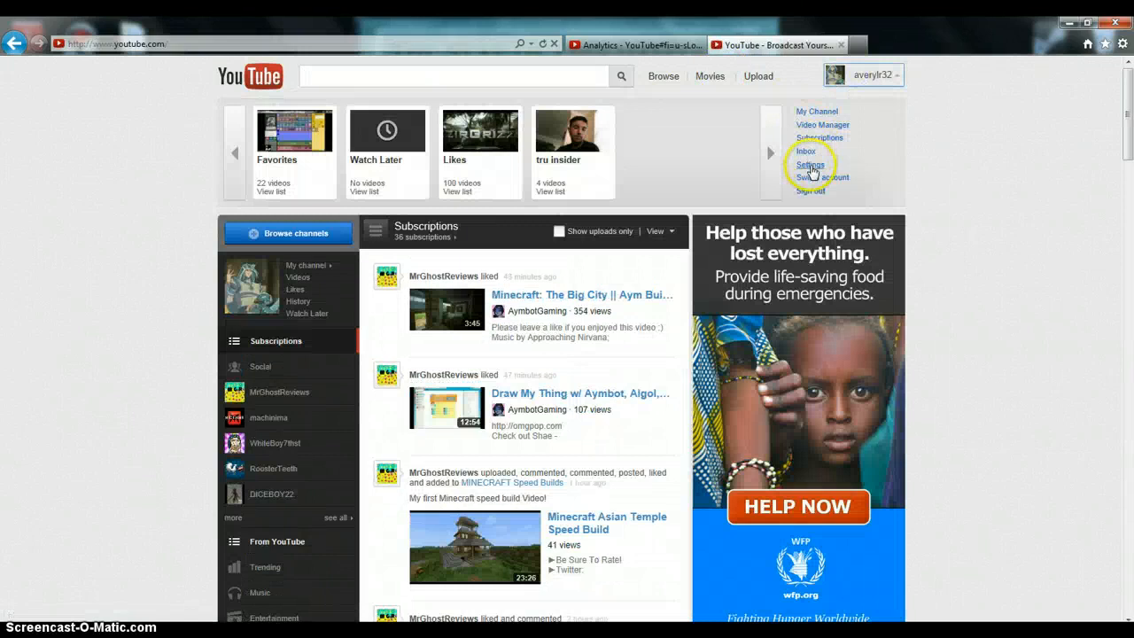
mouse_move(822, 124)
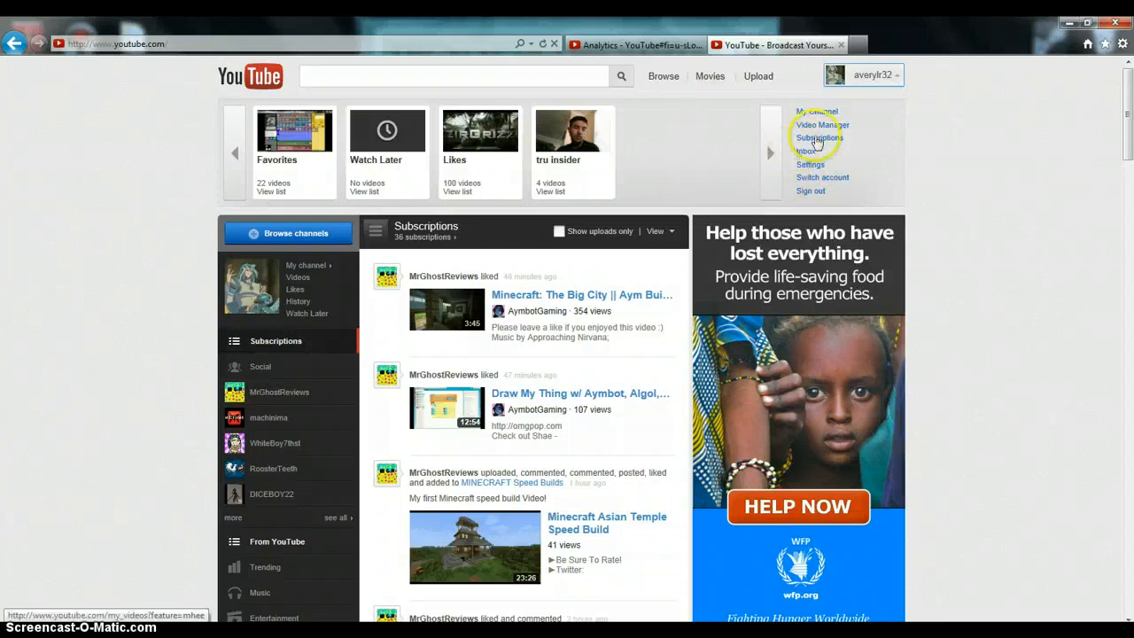
mouse_move(806, 150)
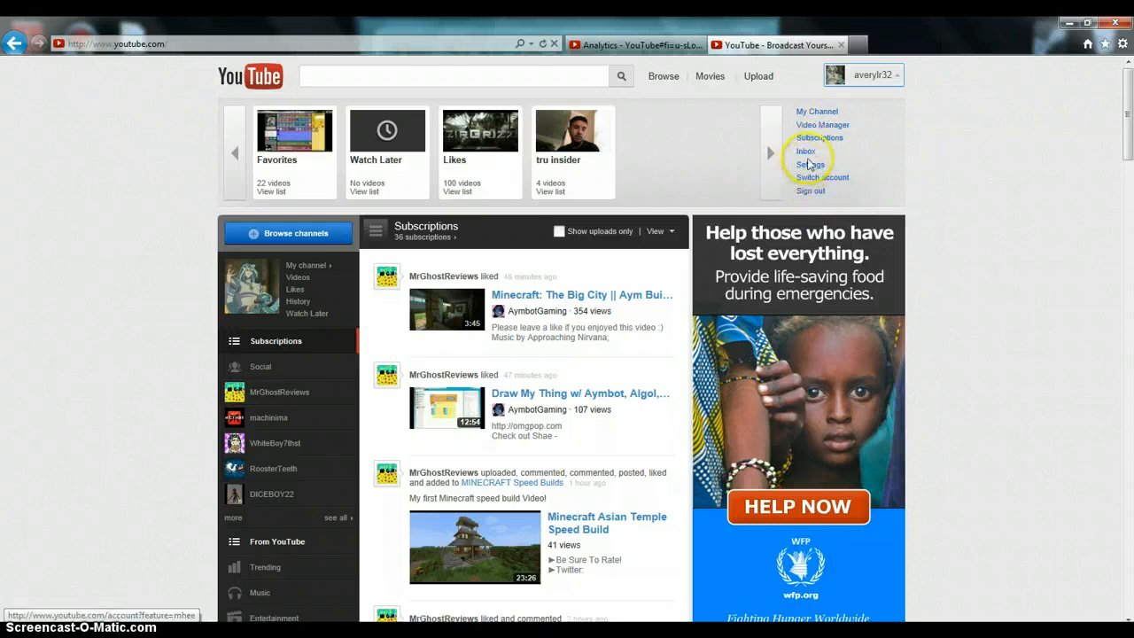
Step: Review the account settings Overview: account information, good-standing status and advertisement options
click(811, 163)
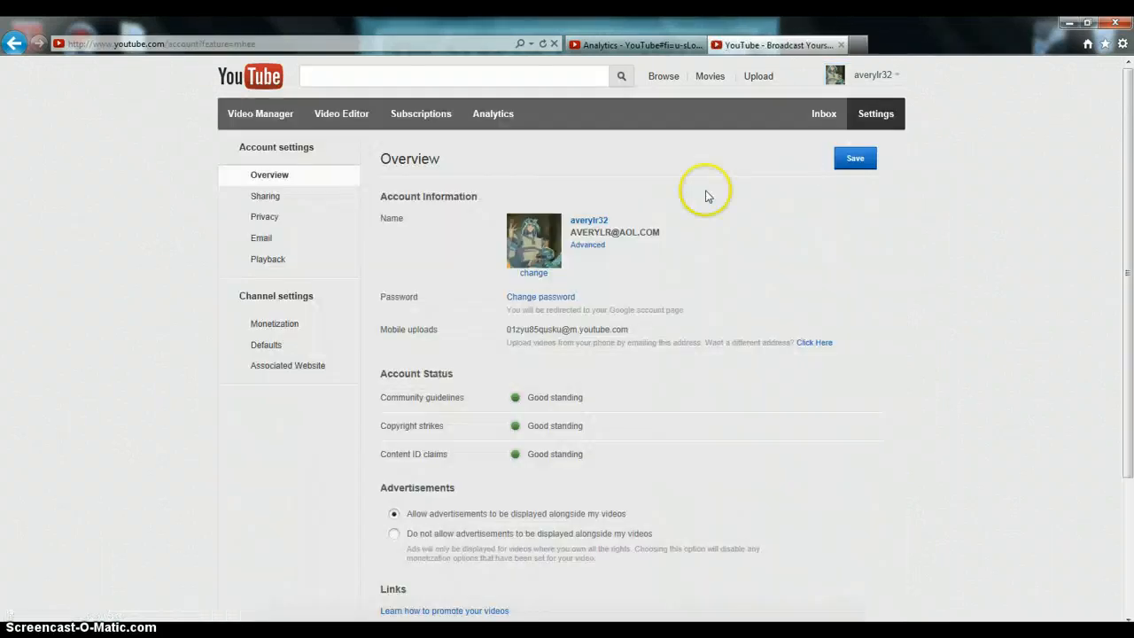
scroll(down, 3)
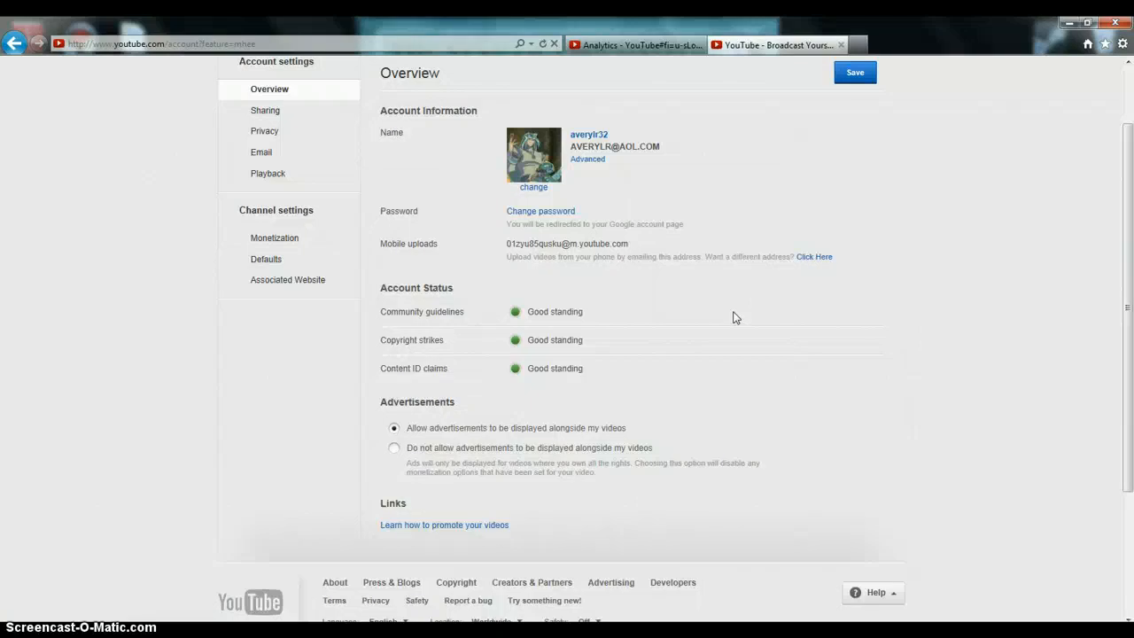
mouse_move(326, 177)
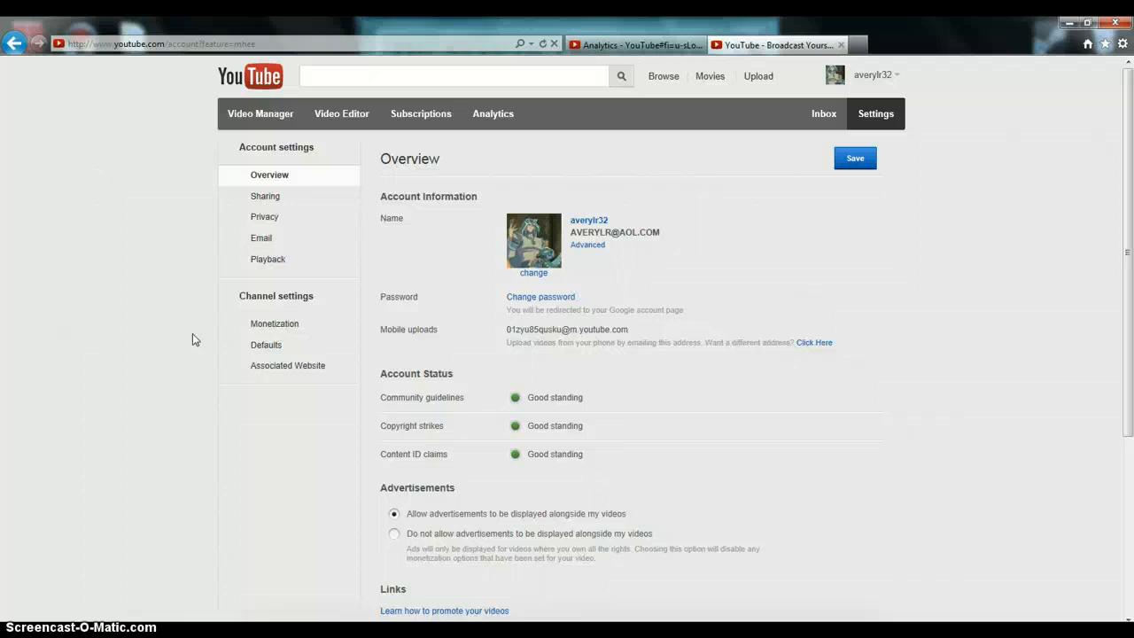
mouse_move(274, 323)
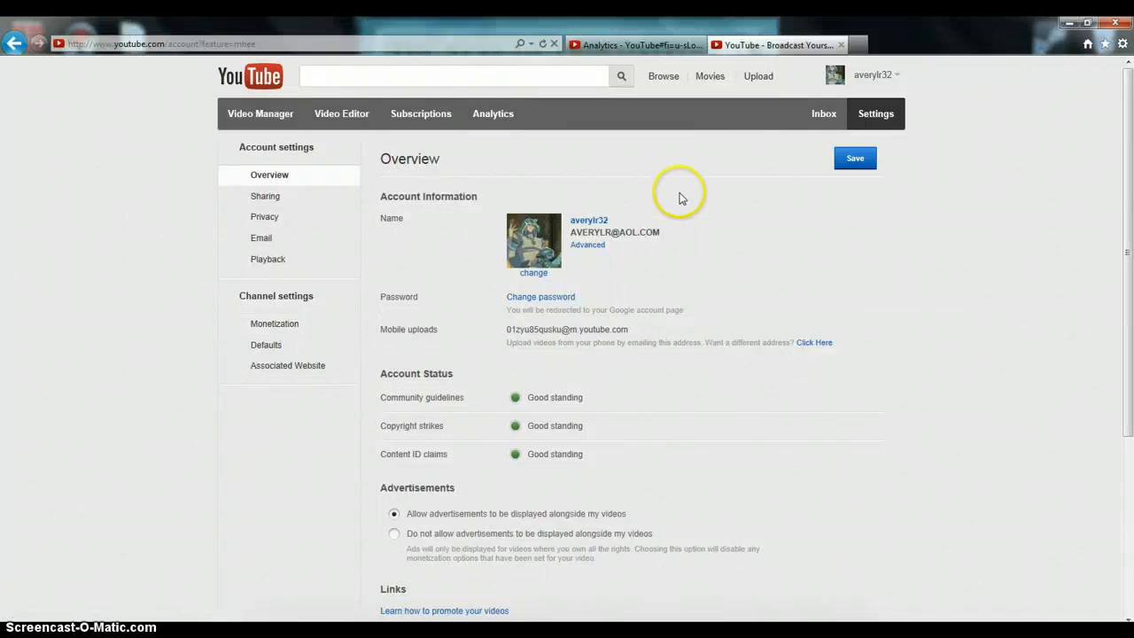
mouse_move(682, 197)
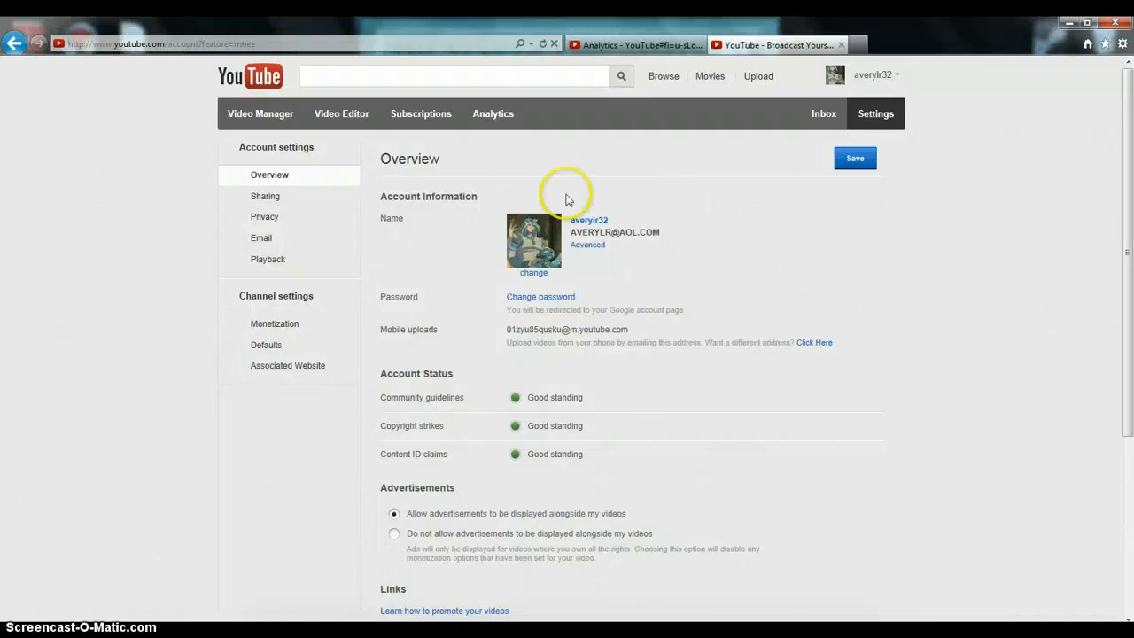
mouse_move(211, 363)
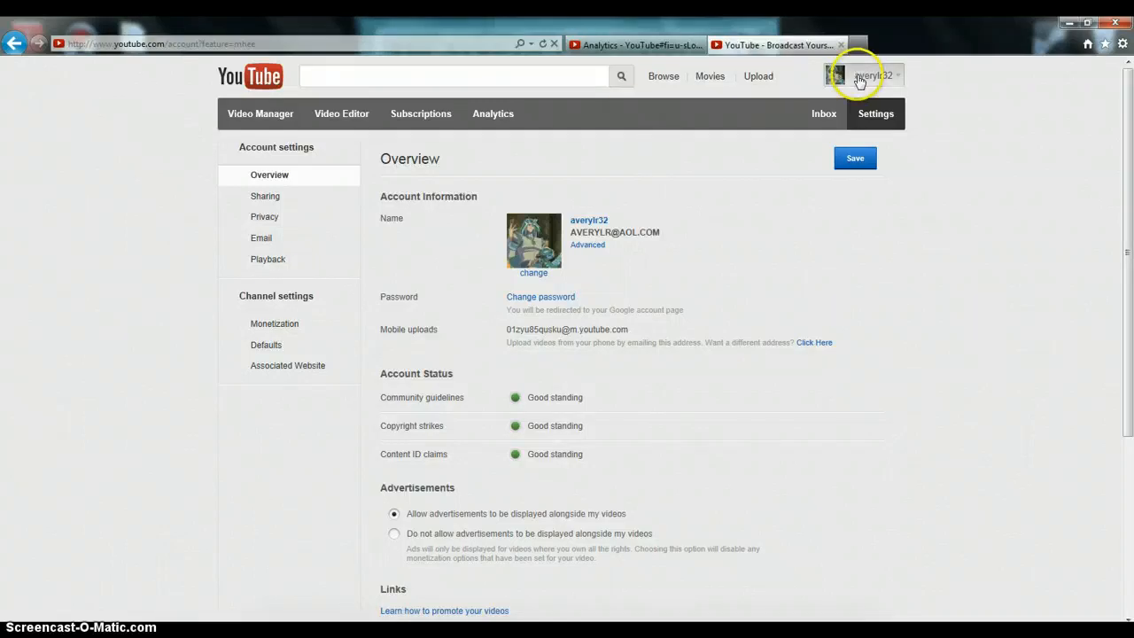
Step: Bring up the account menu's quick links over the settings Overview page
click(872, 75)
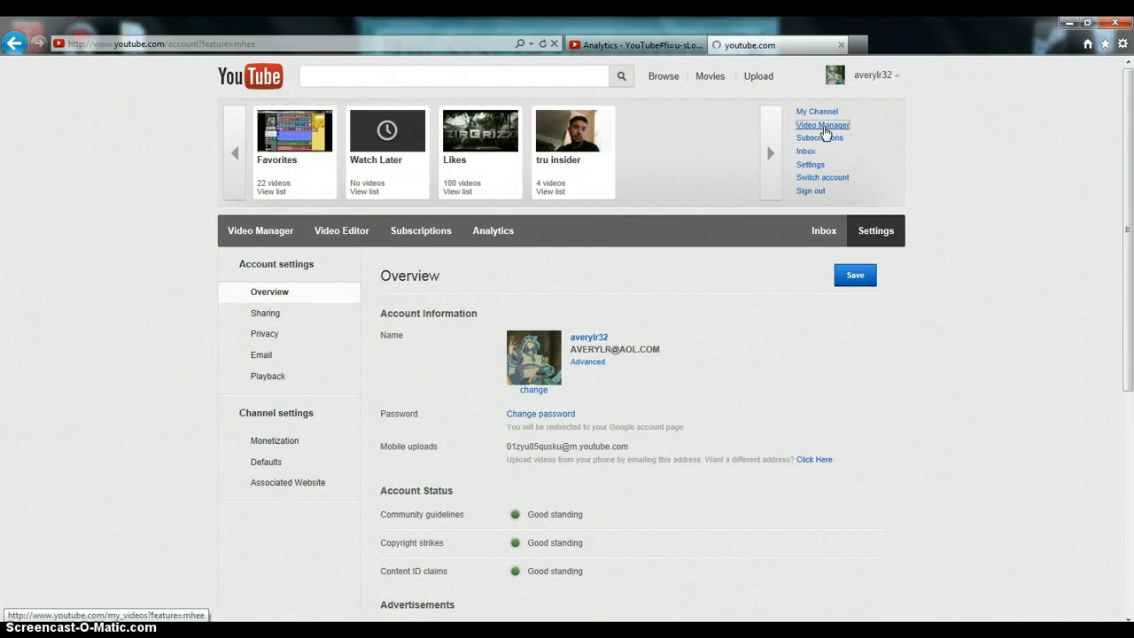
Step: Browse the Video Manager Uploads list of the channel's 156 videos, newest first
click(822, 124)
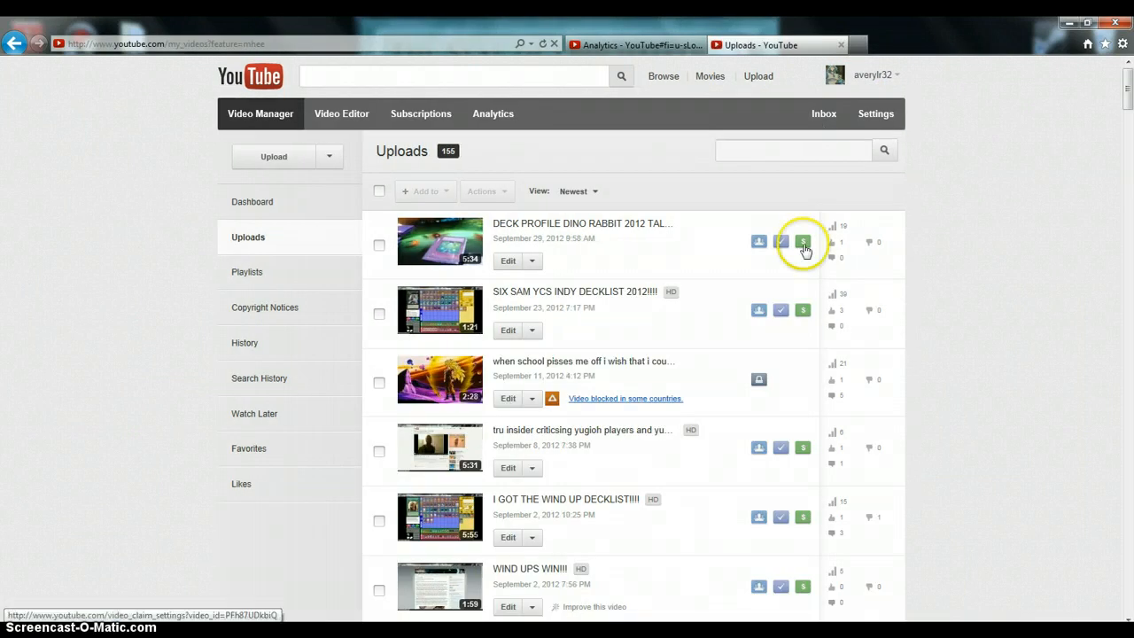
mouse_move(802, 241)
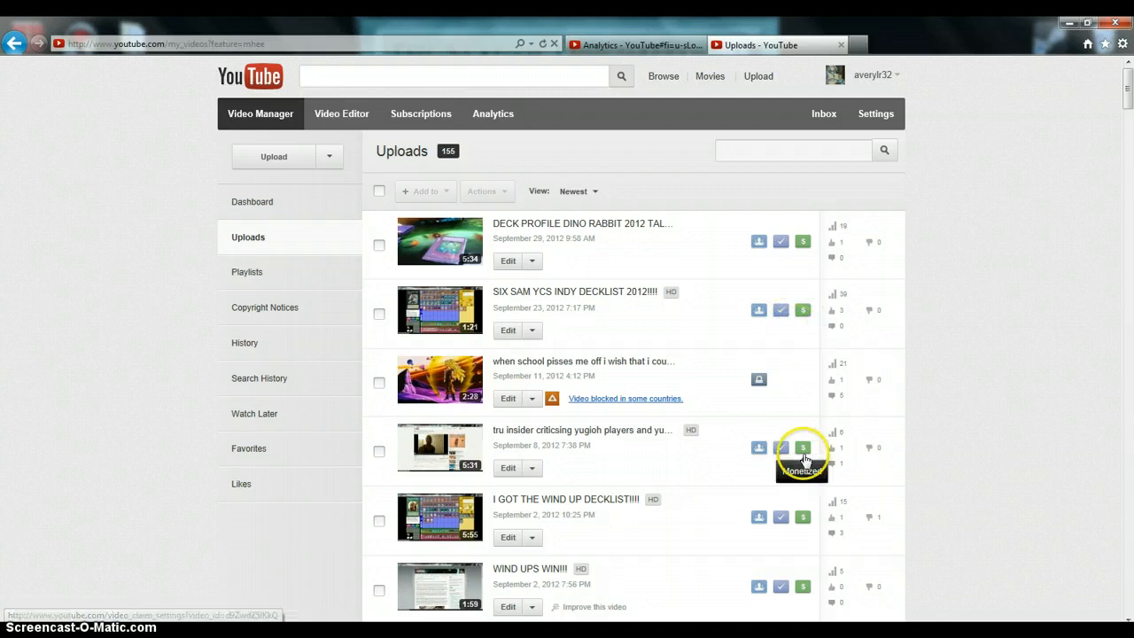
mouse_move(741, 375)
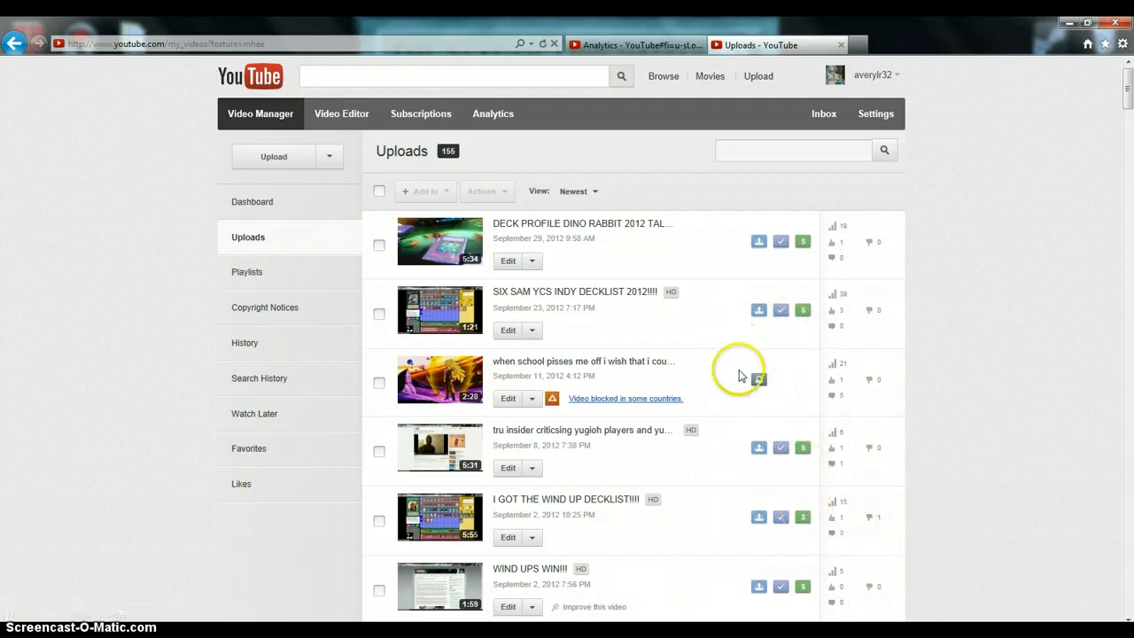
scroll(down, 3)
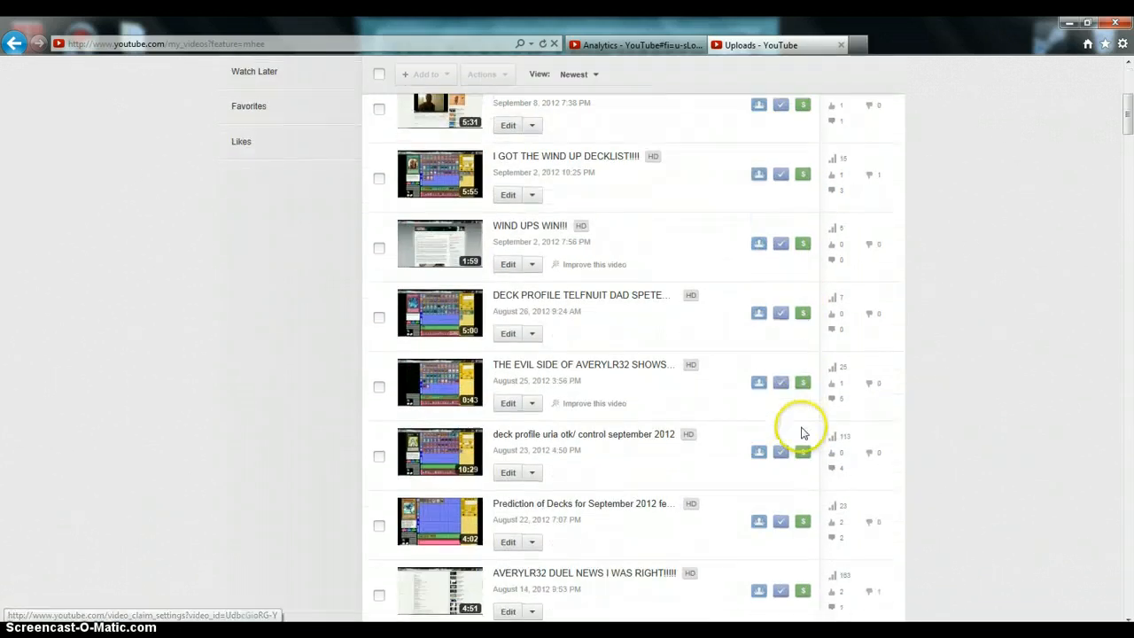
scroll(down, 3)
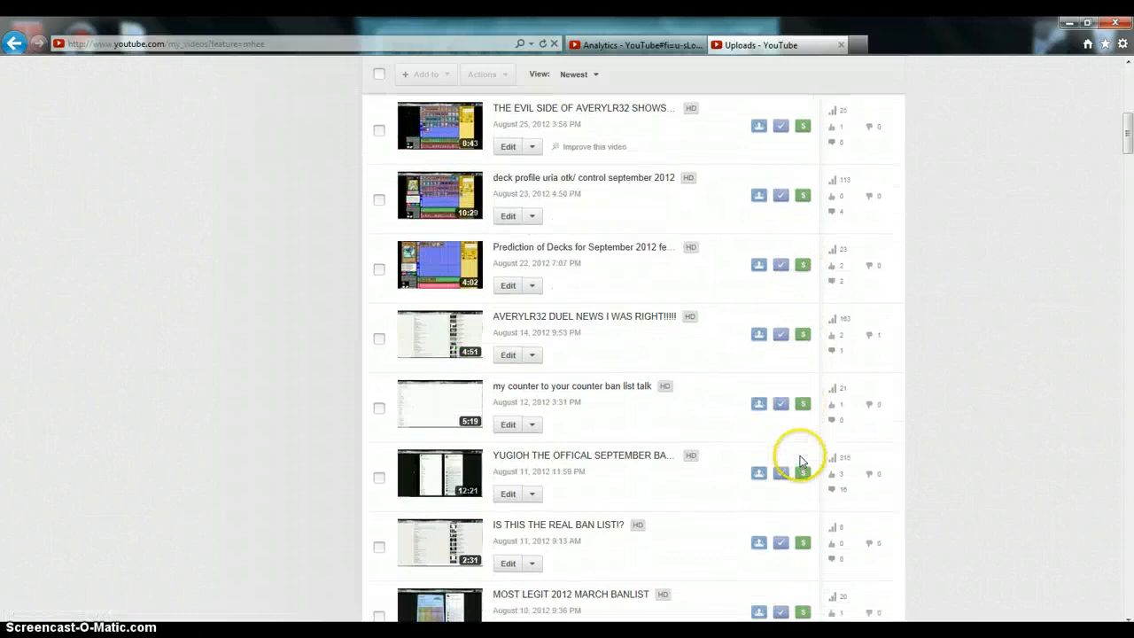
scroll(down, 3)
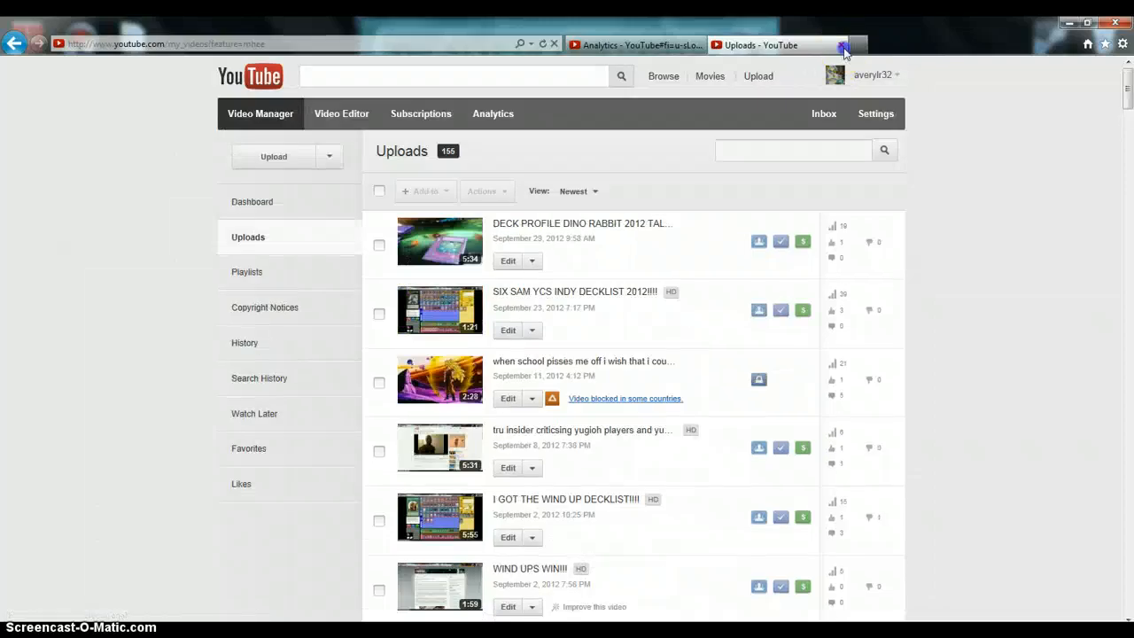
Step: Return to the Analytics overview with its 89.6% male demographics and discovery charts
click(844, 47)
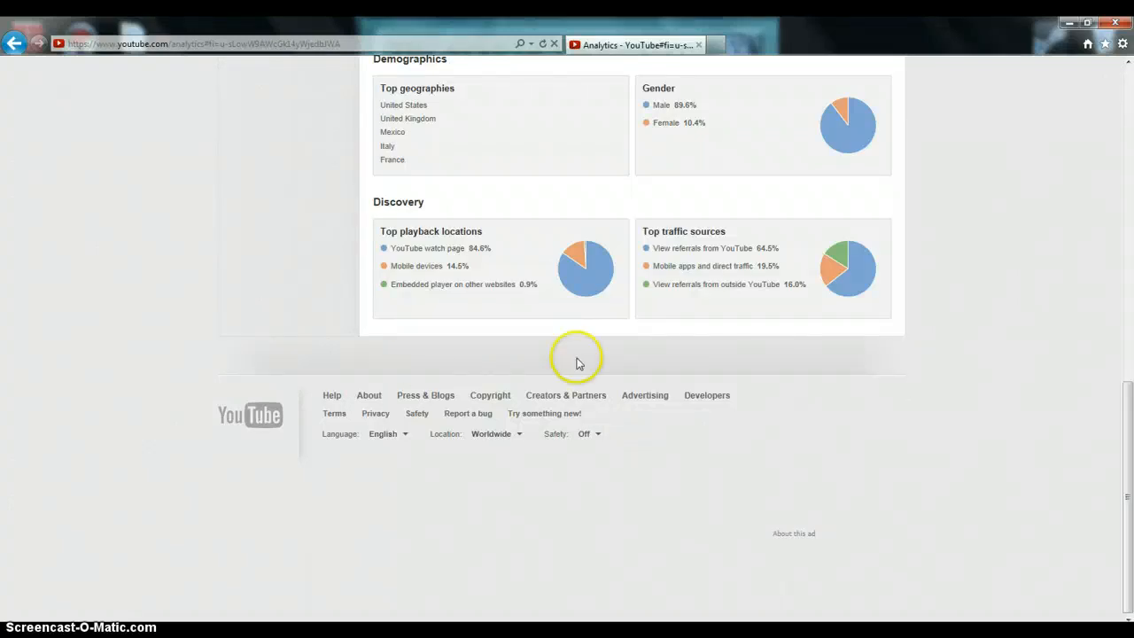
mouse_move(992, 354)
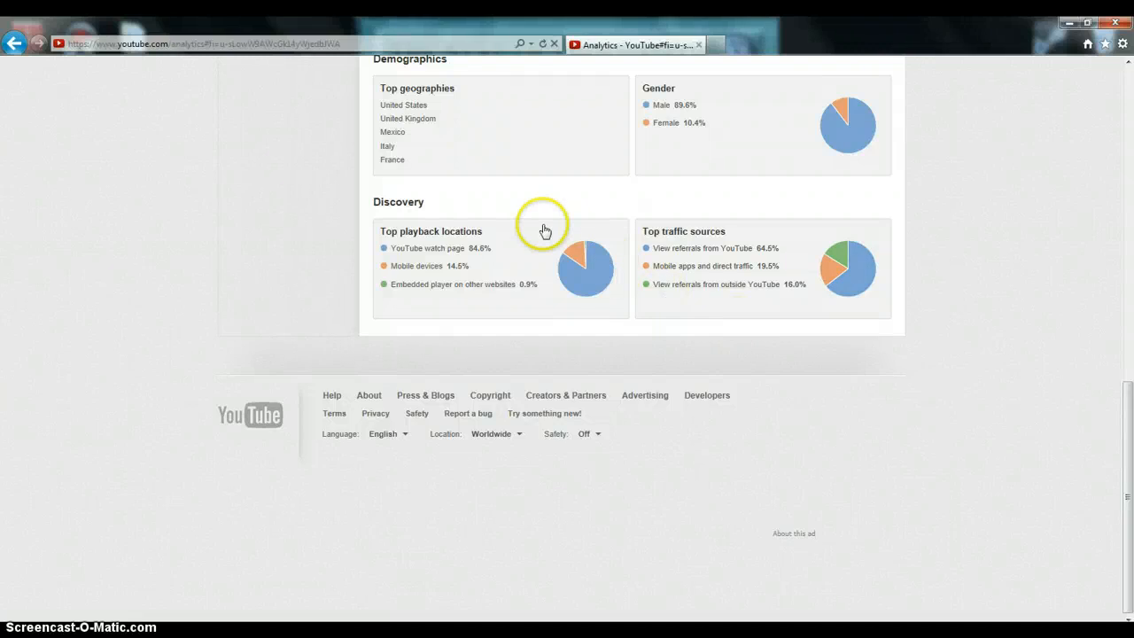
mouse_move(434, 230)
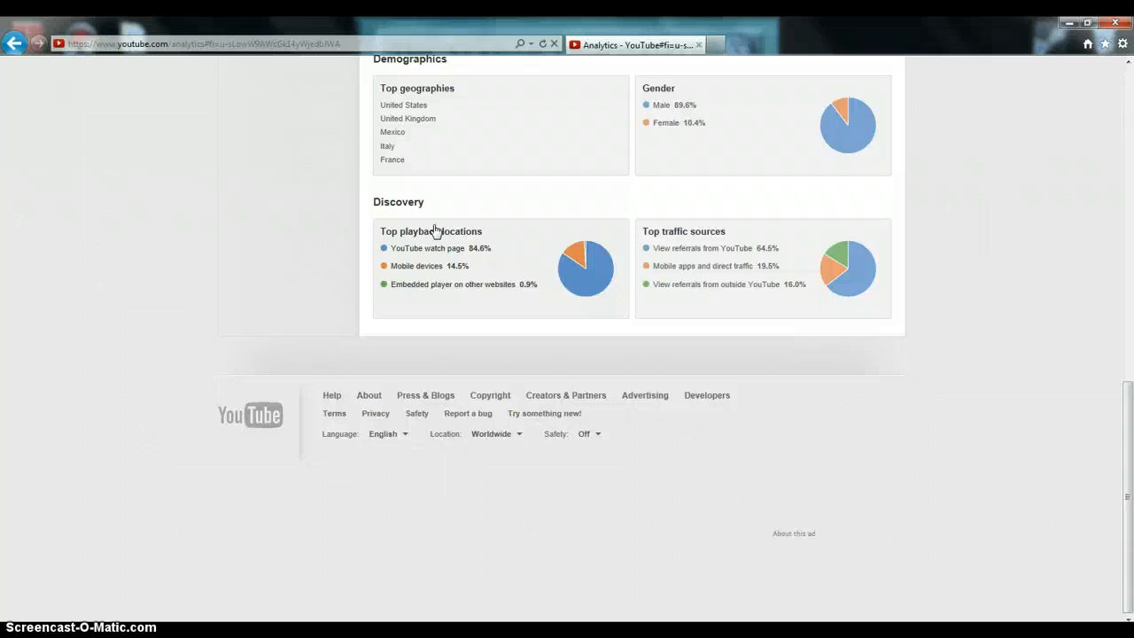
mouse_move(257, 189)
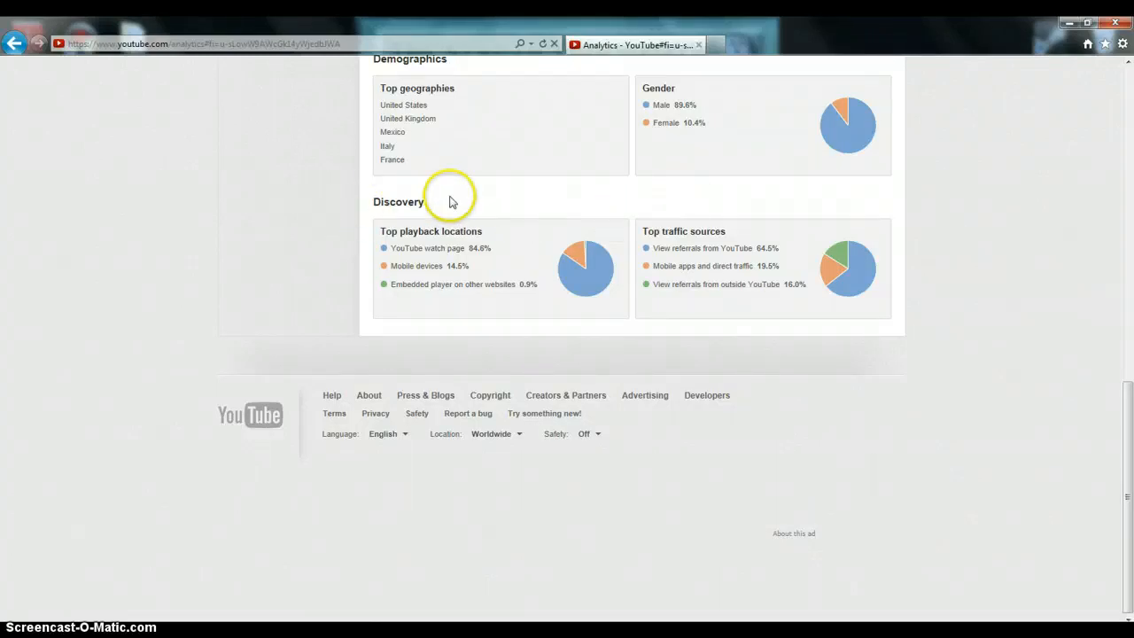
mouse_move(248, 184)
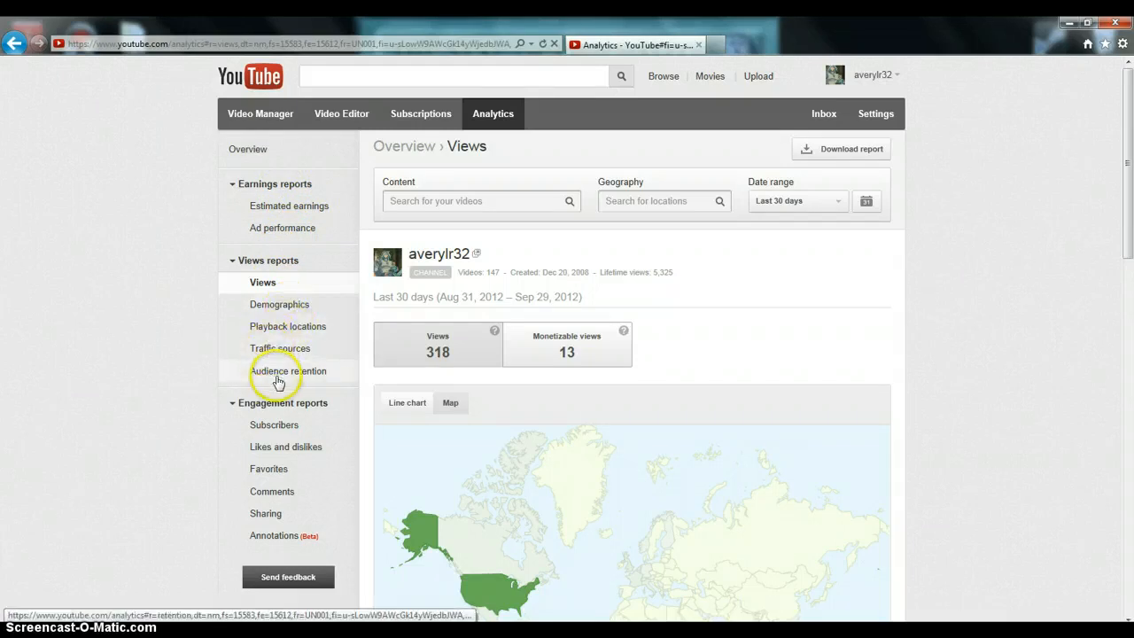
mouse_move(276, 450)
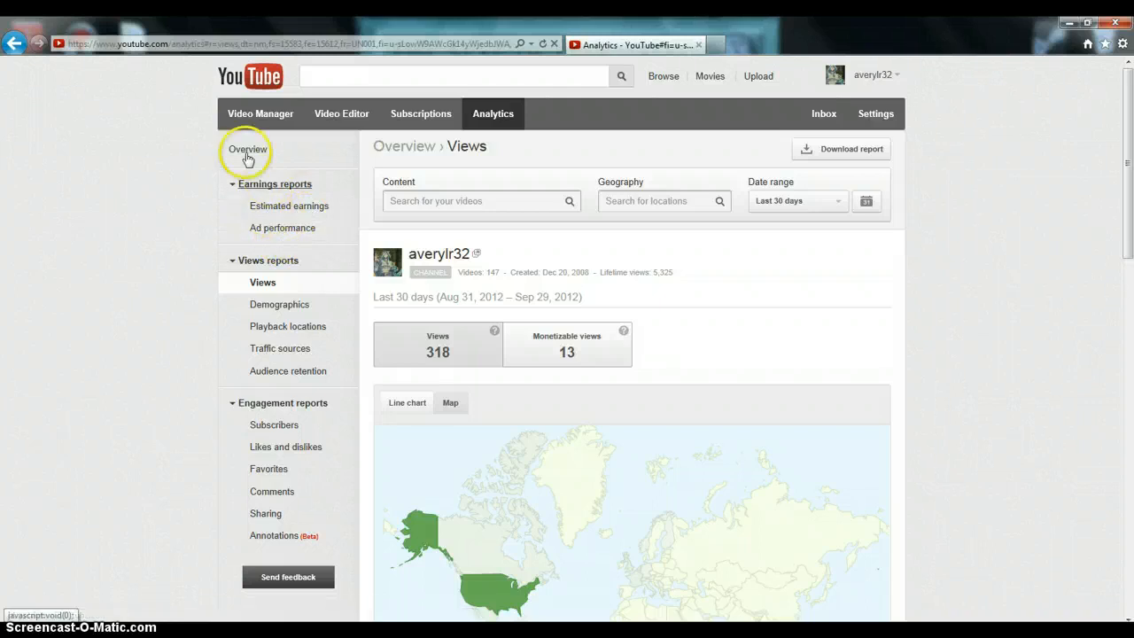
mouse_move(269, 121)
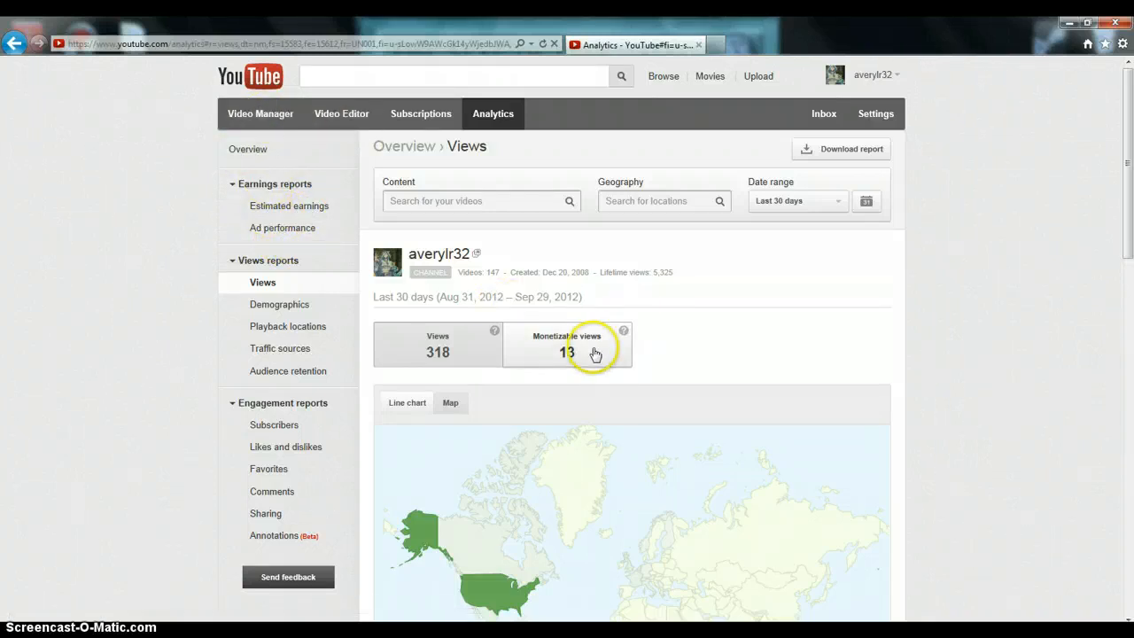
mouse_move(812, 251)
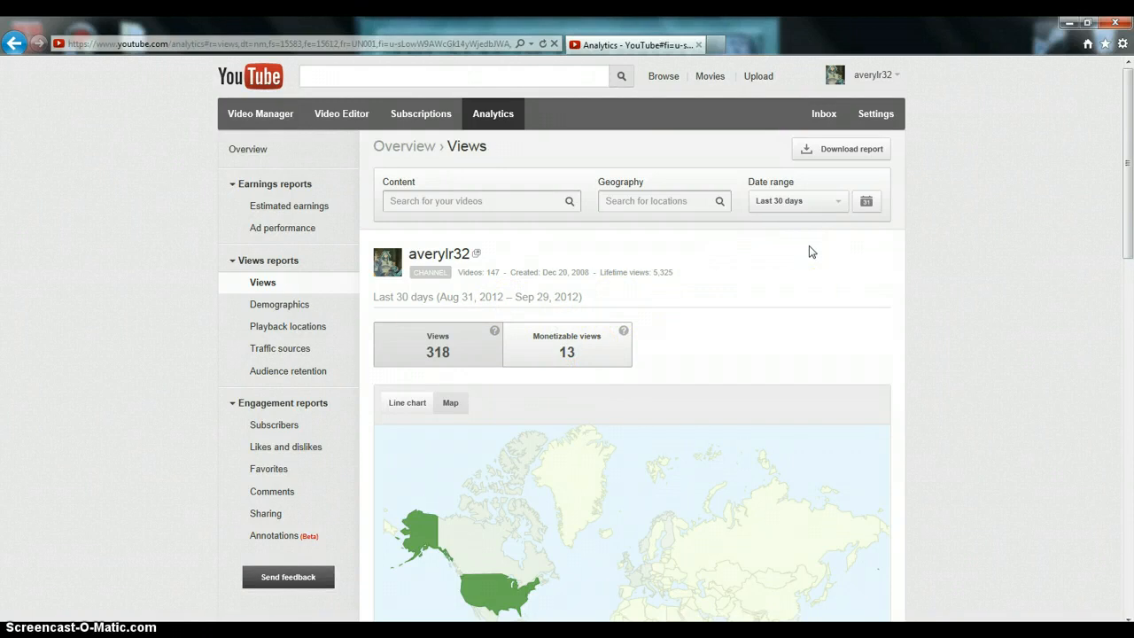
mouse_move(806, 247)
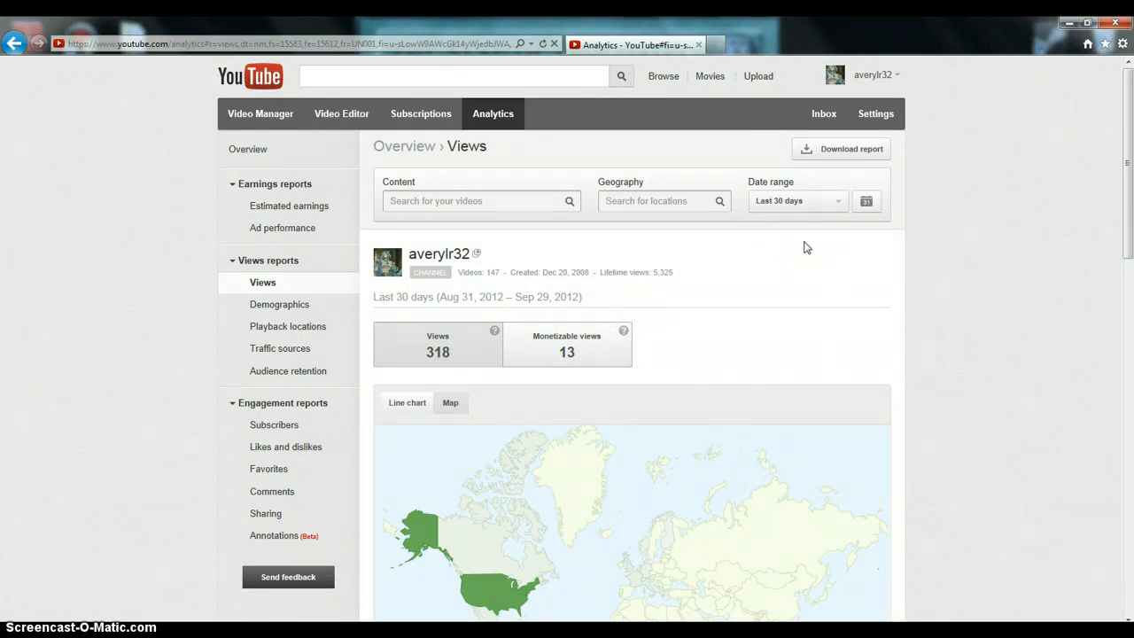